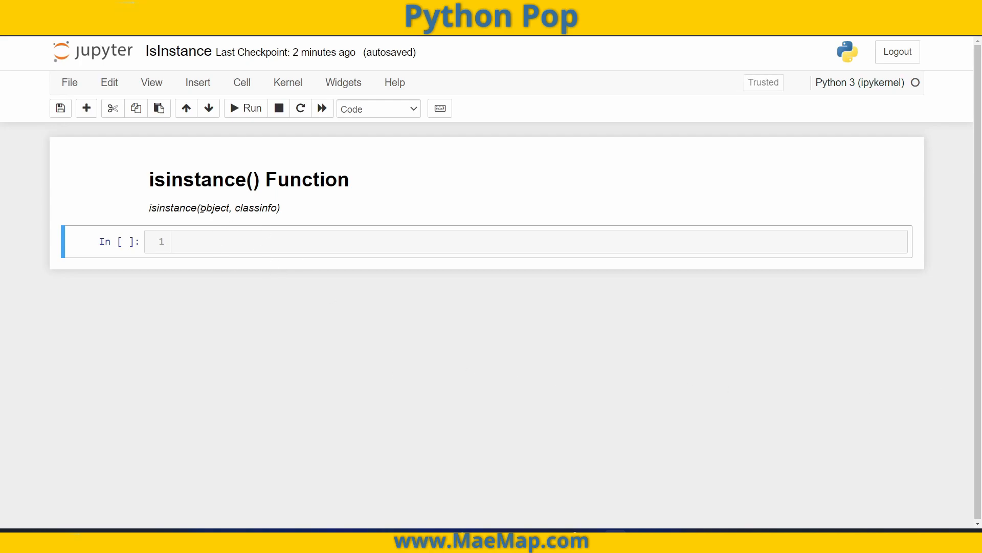
Highlight object and classinfo in the syntax line, then run isinstance(4.5, float), printing True
{"action": "double_click", "coordinate": [213, 208]}
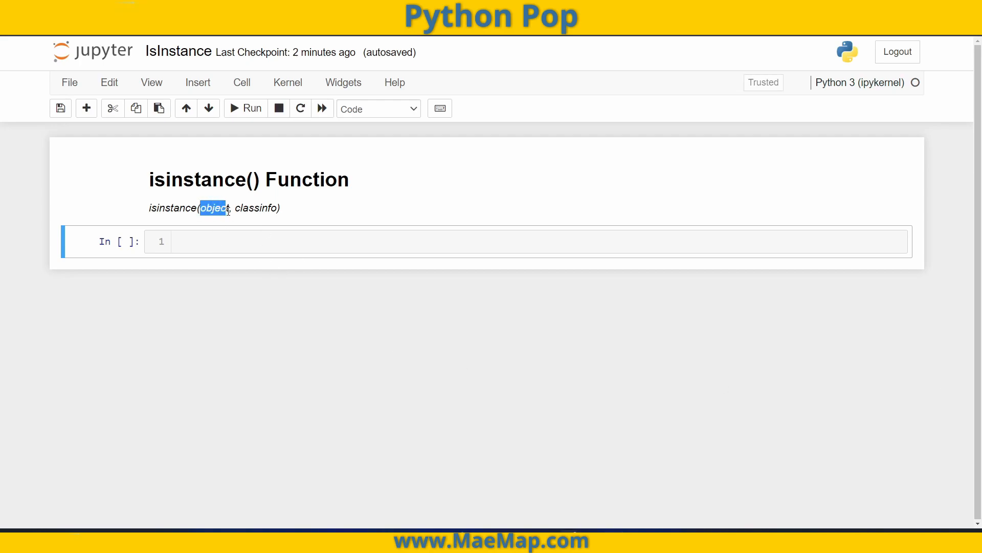
{"action": "double_click", "coordinate": [250, 208]}
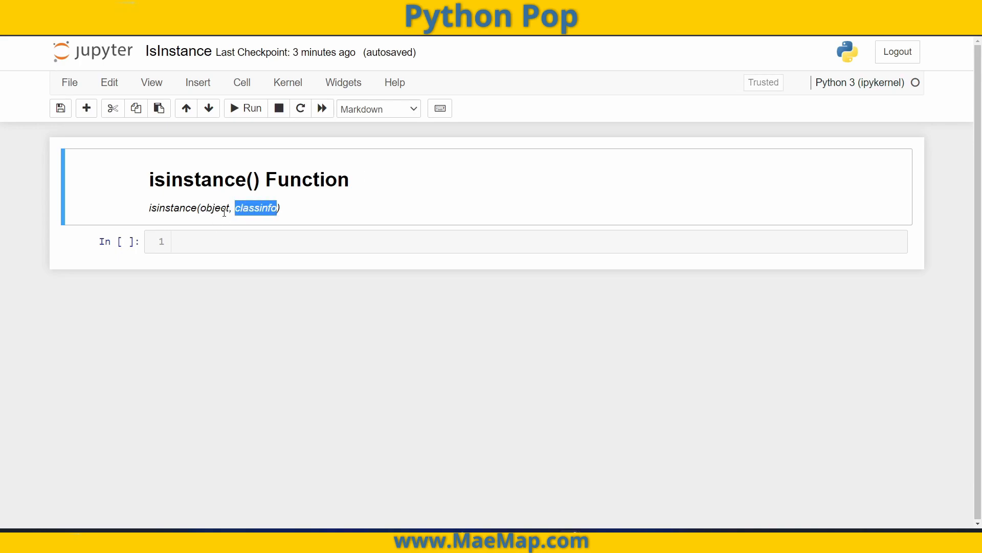
{"action": "mouse_move", "coordinate": [276, 218]}
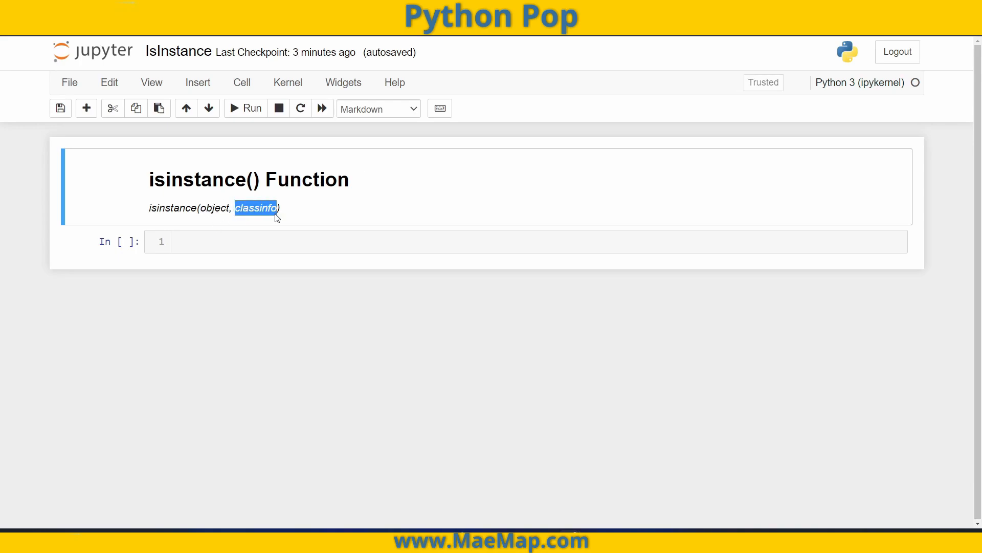
{"action": "left_click", "coordinate": [254, 241]}
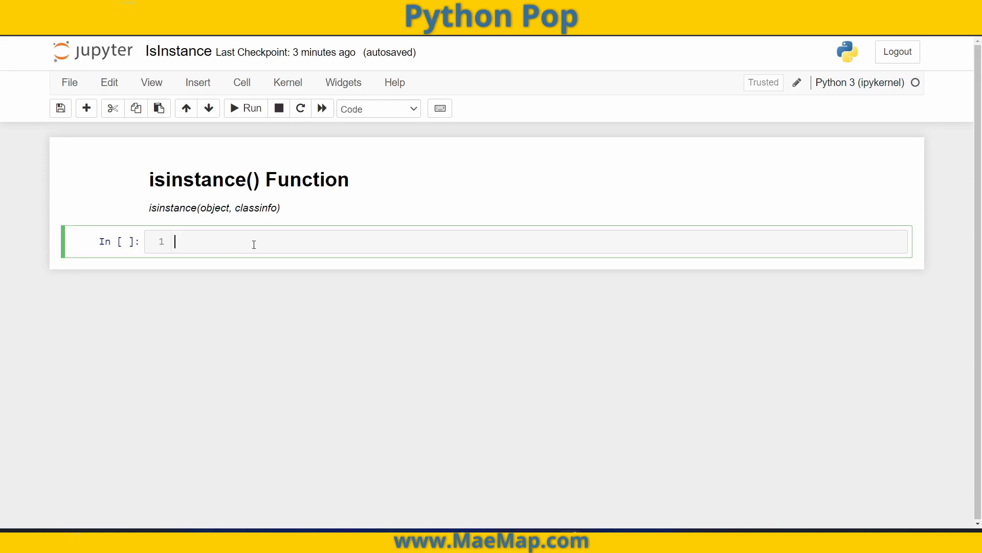
{"action": "mouse_move", "coordinate": [367, 242]}
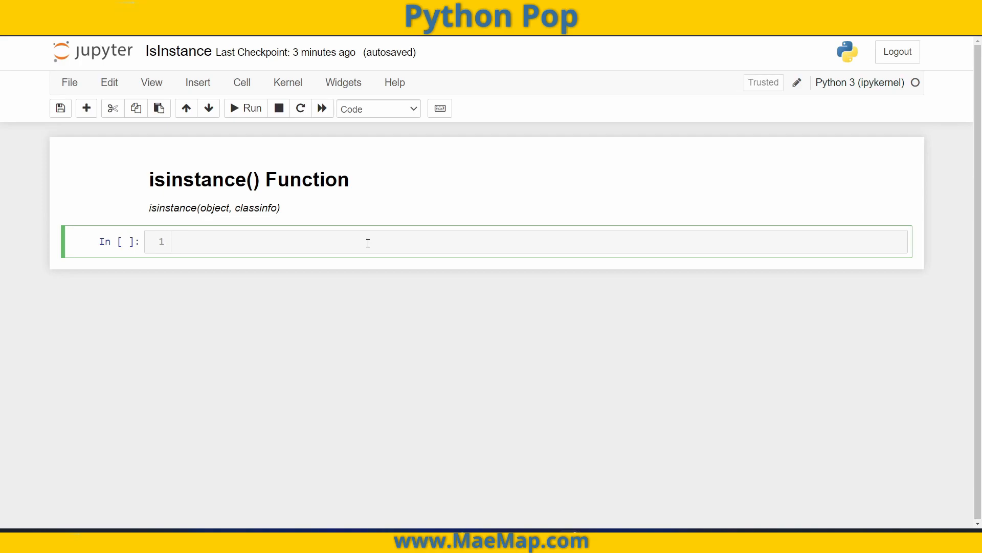
{"action": "type", "text": "isinstan"}
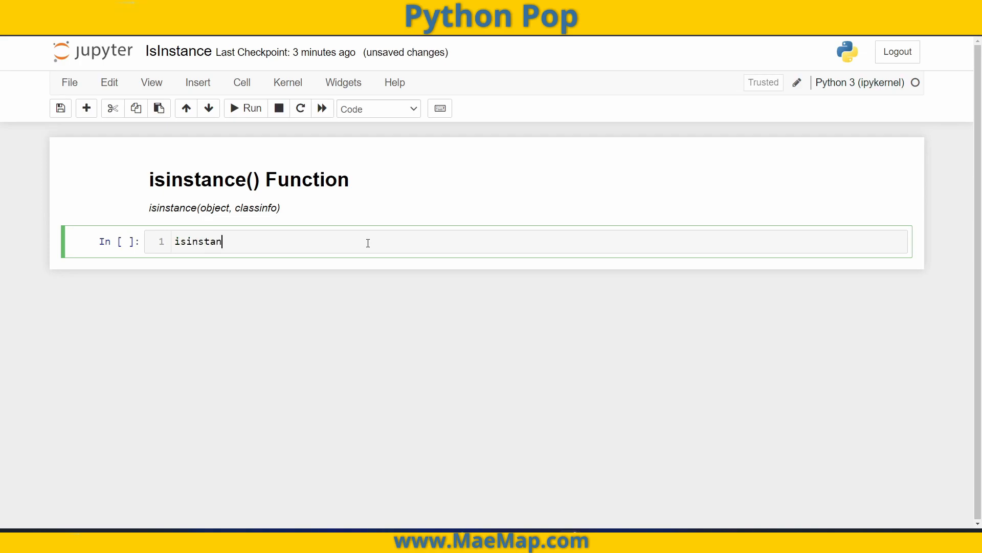
{"action": "type", "text": "ce("}
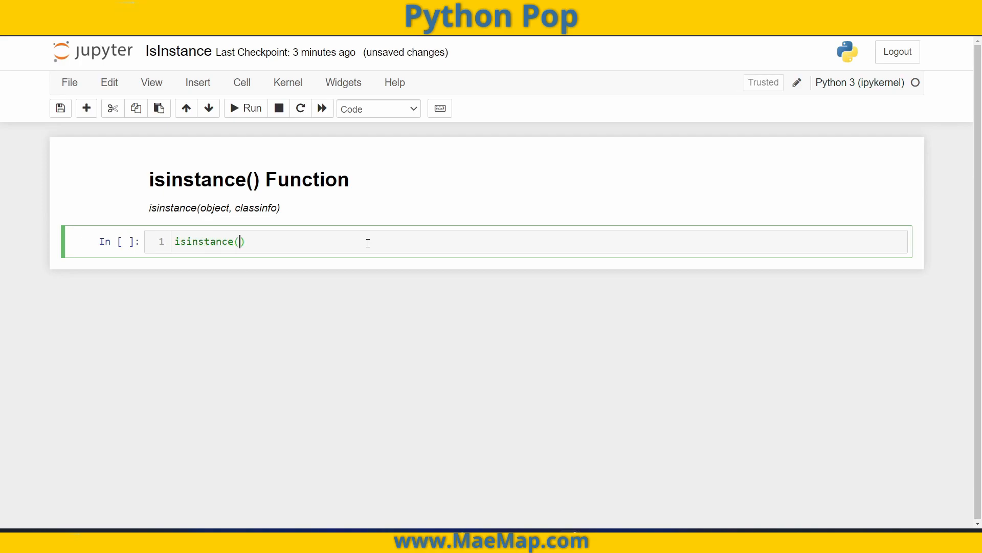
{"action": "type", "text": "4.5,"}
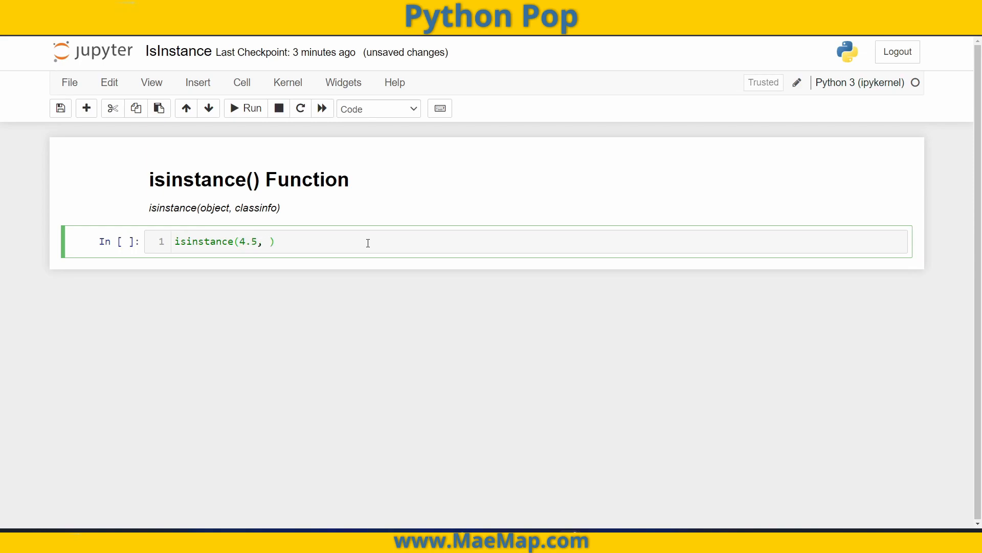
{"action": "type", "text": "float"}
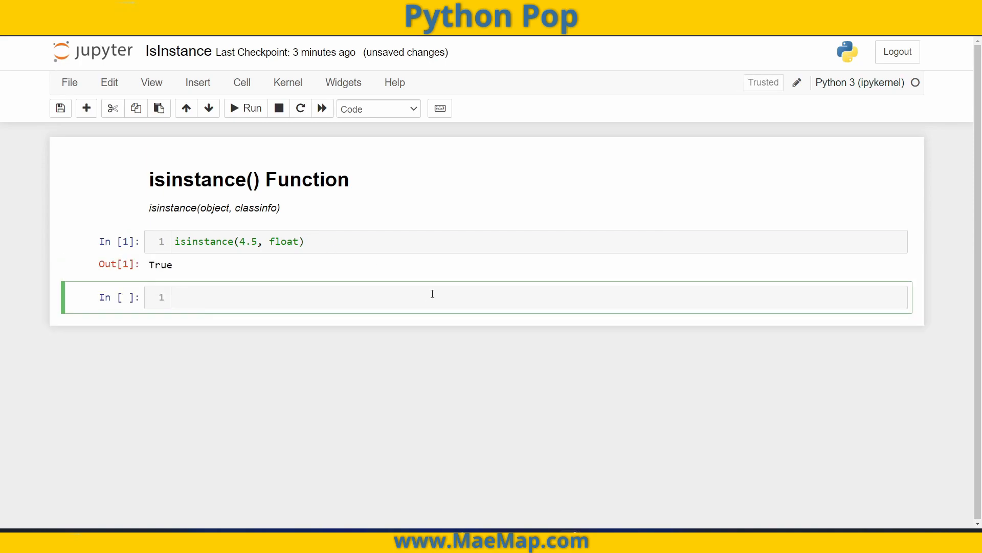
{"action": "left_click", "coordinate": [251, 241]}
{"action": "type", "text": "\"abc\""}
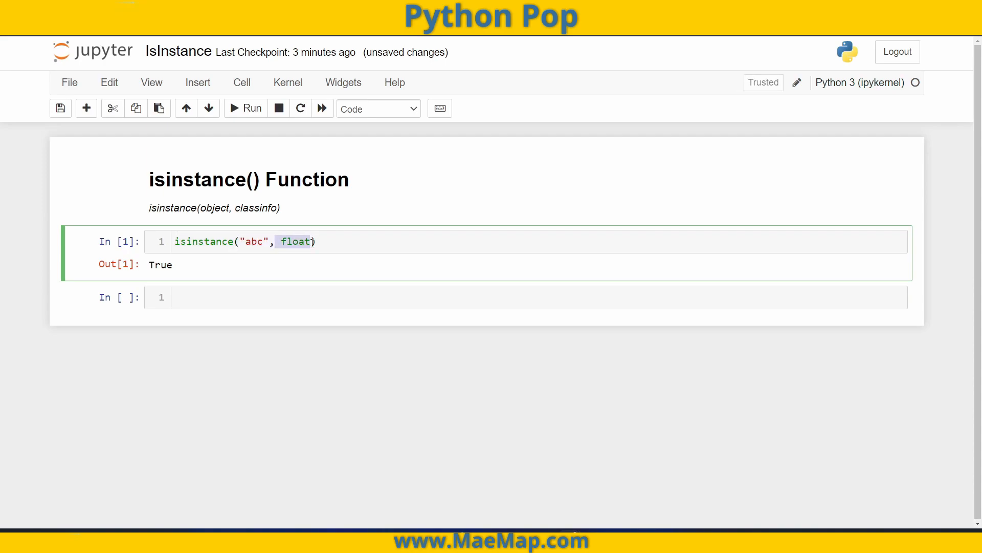
Rerun the edited cell so isinstance("abc", float) prints False
{"action": "left_click", "coordinate": [245, 108]}
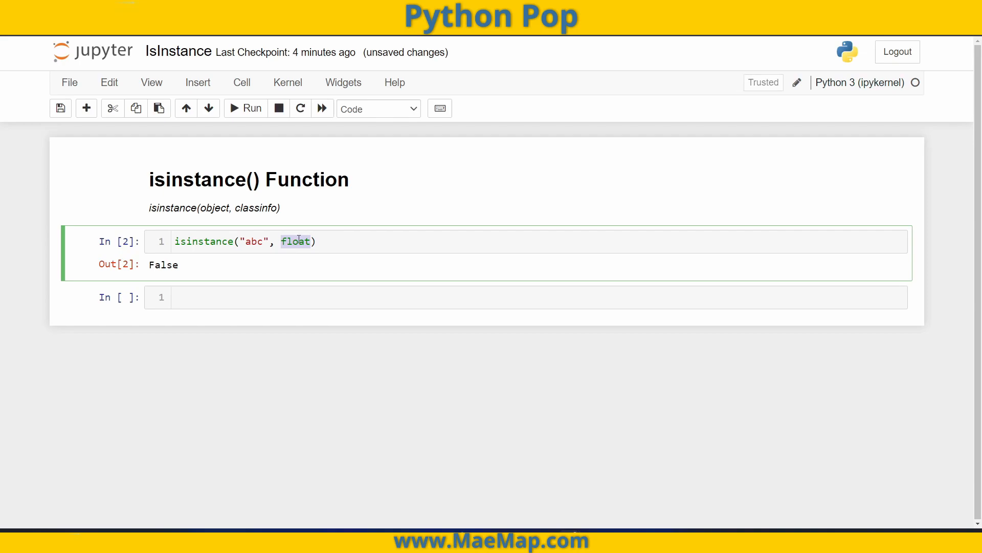
{"action": "mouse_move", "coordinate": [233, 312]}
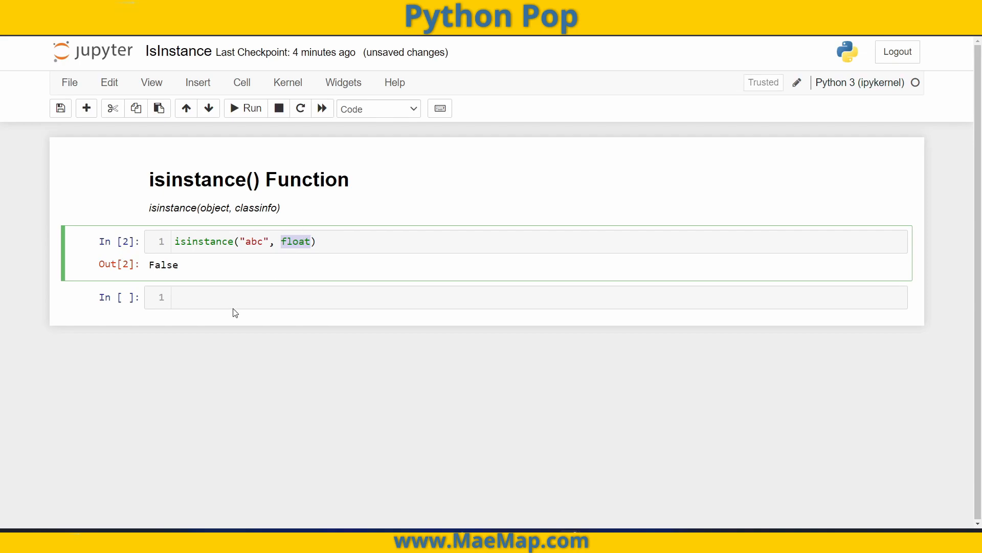
Enter isinstance(5, (float, int)) in the new cell, using a tuple of types
{"action": "type", "text": "isin"}
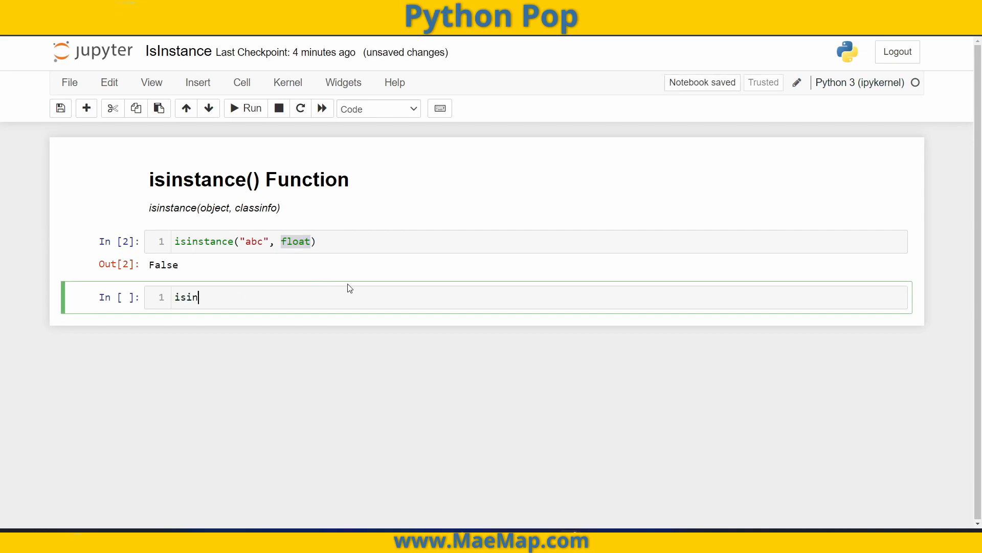
{"action": "type", "text": "stance()"}
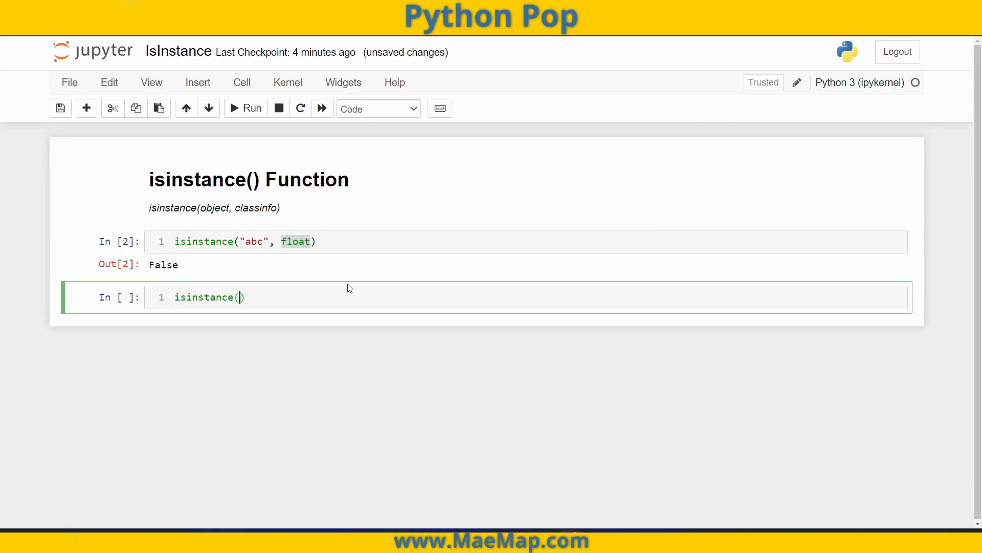
{"action": "type", "text": "5,"}
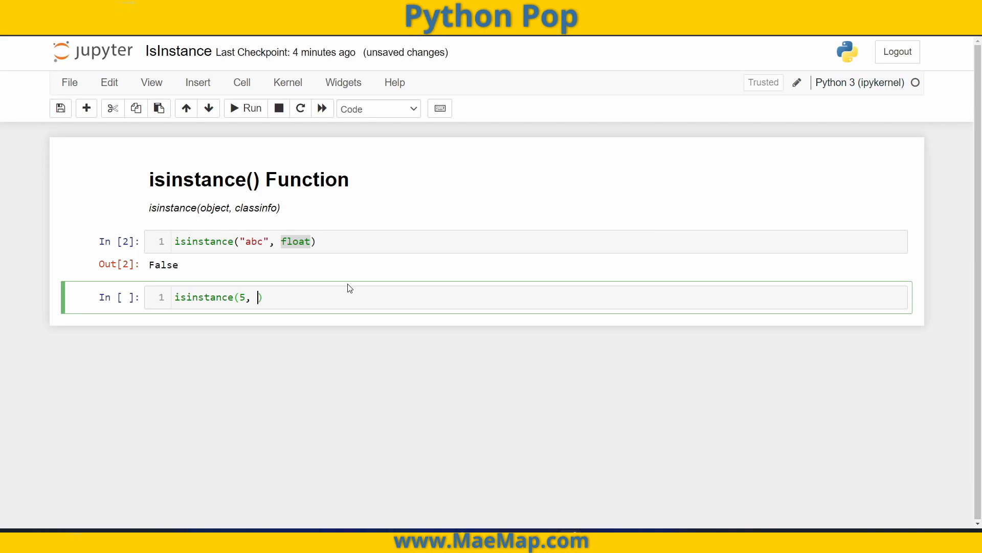
{"action": "type", "text": "("}
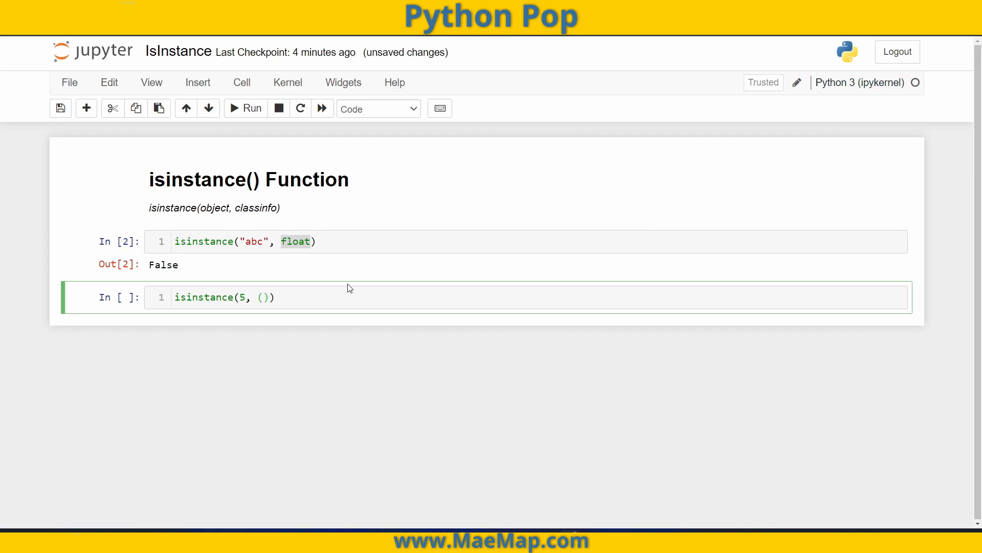
{"action": "type", "text": "float"}
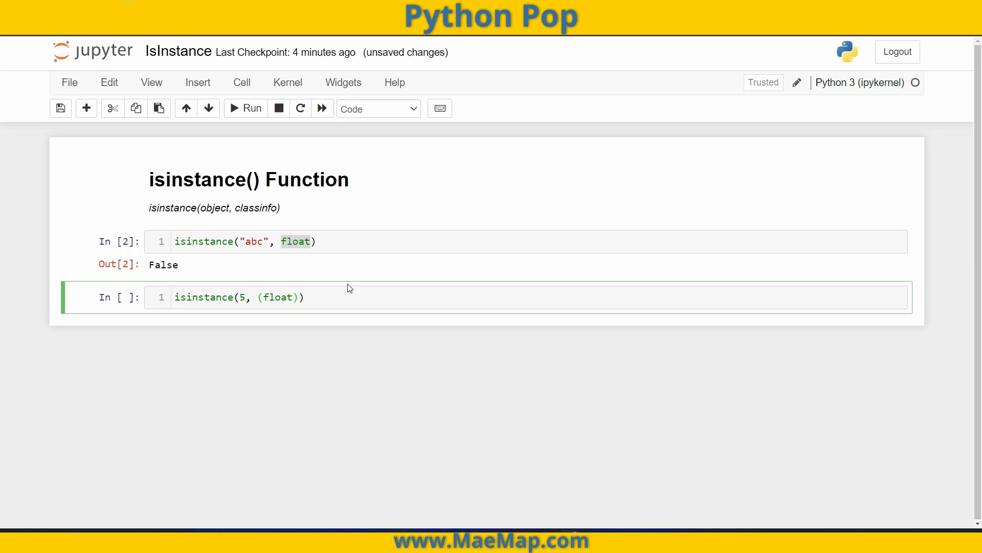
{"action": "type", "text": ","}
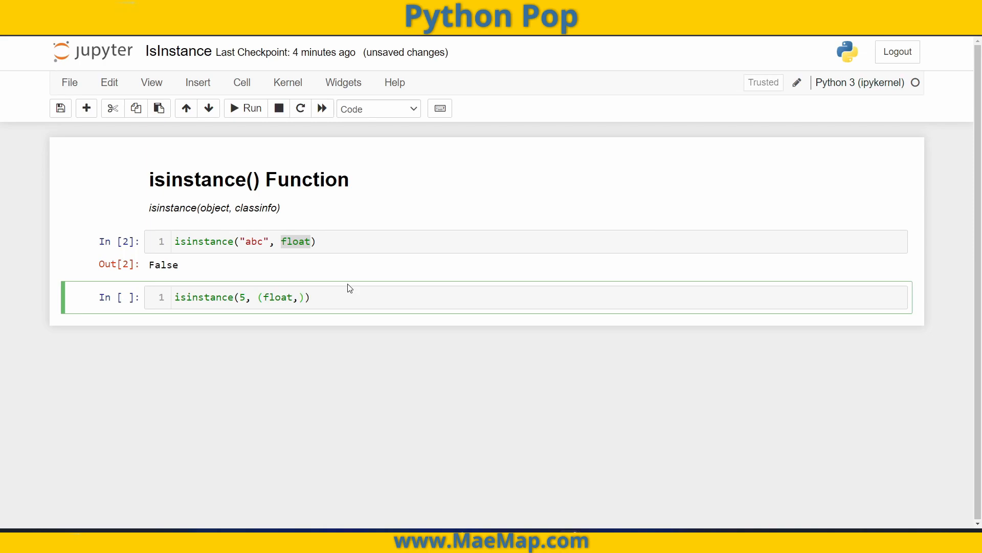
{"action": "type", "text": "int"}
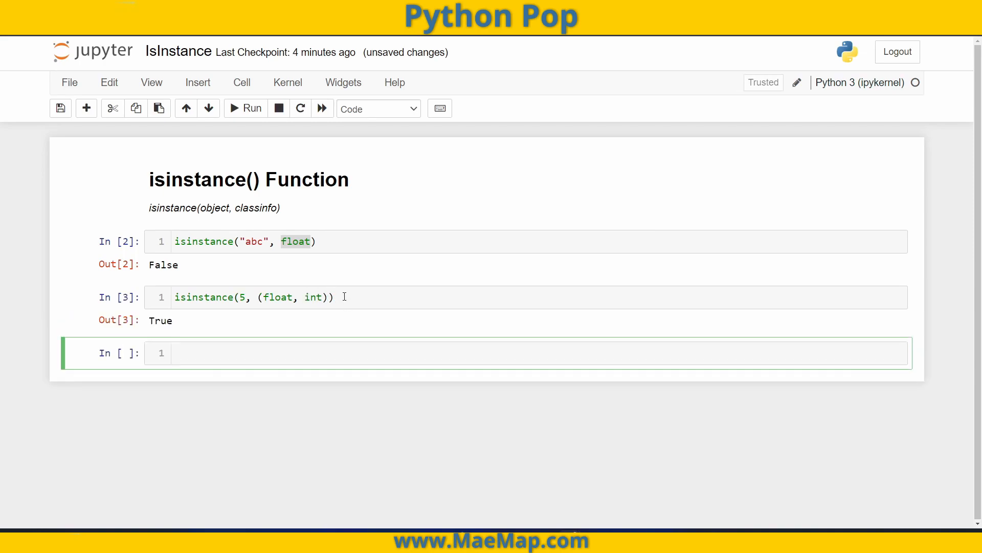
Change the first check to isinstance(4.5, int) and make the tuple check test 4.5
{"action": "left_click", "coordinate": [295, 241]}
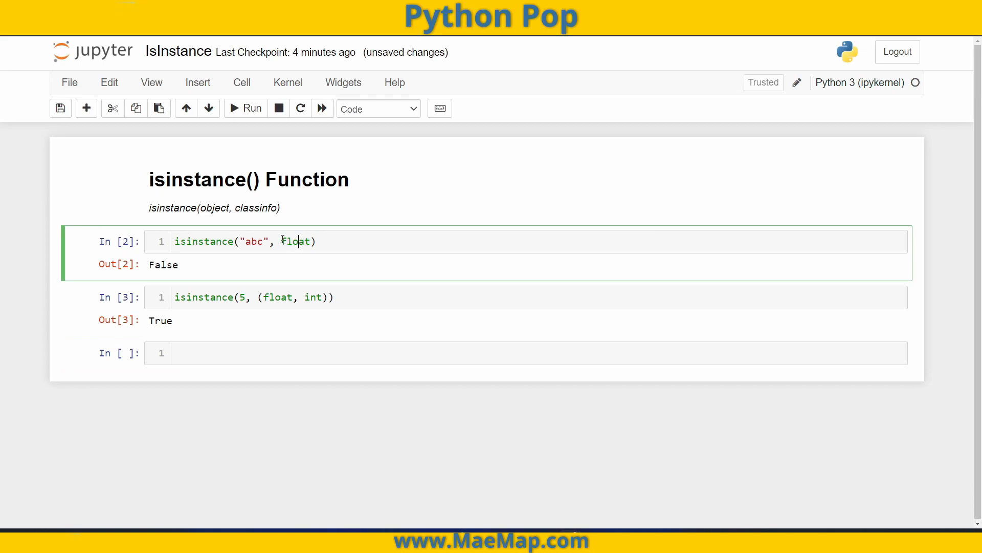
{"action": "type", "text": "int"}
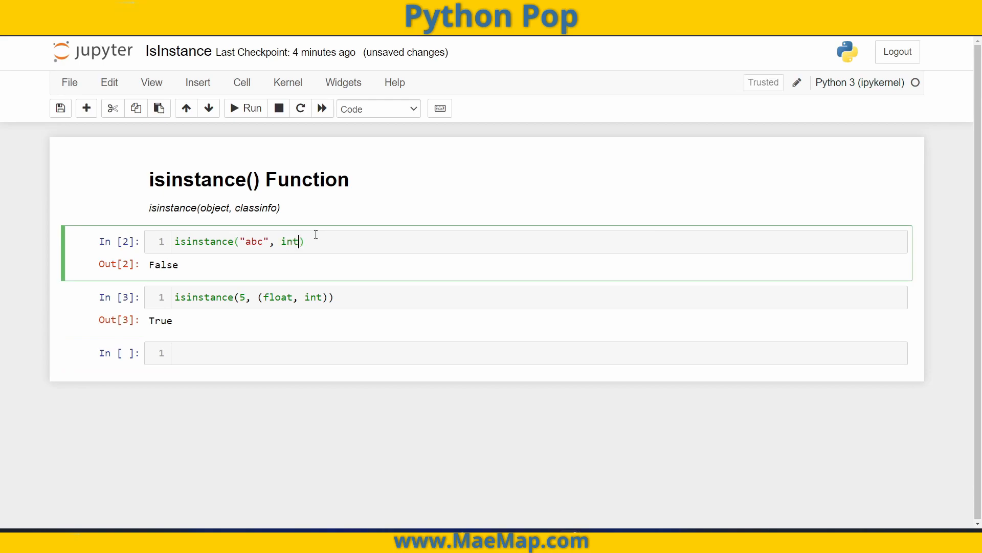
{"action": "double_click", "coordinate": [254, 241]}
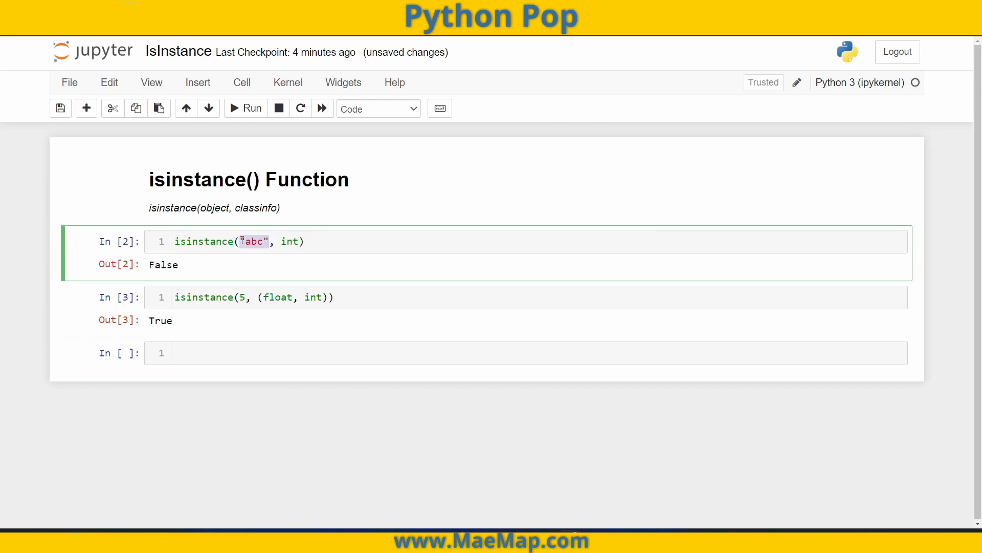
{"action": "type", "text": "4."}
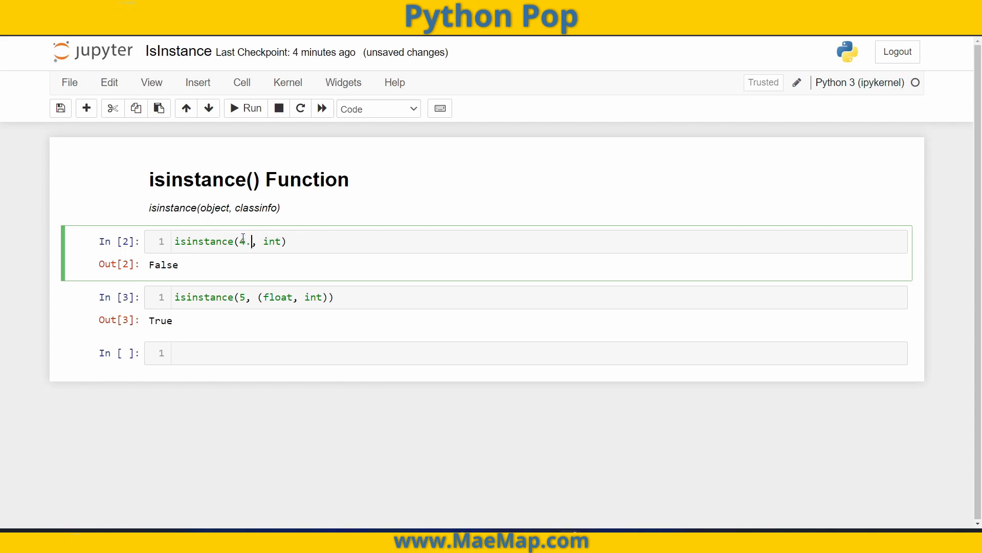
{"action": "type", "text": "5"}
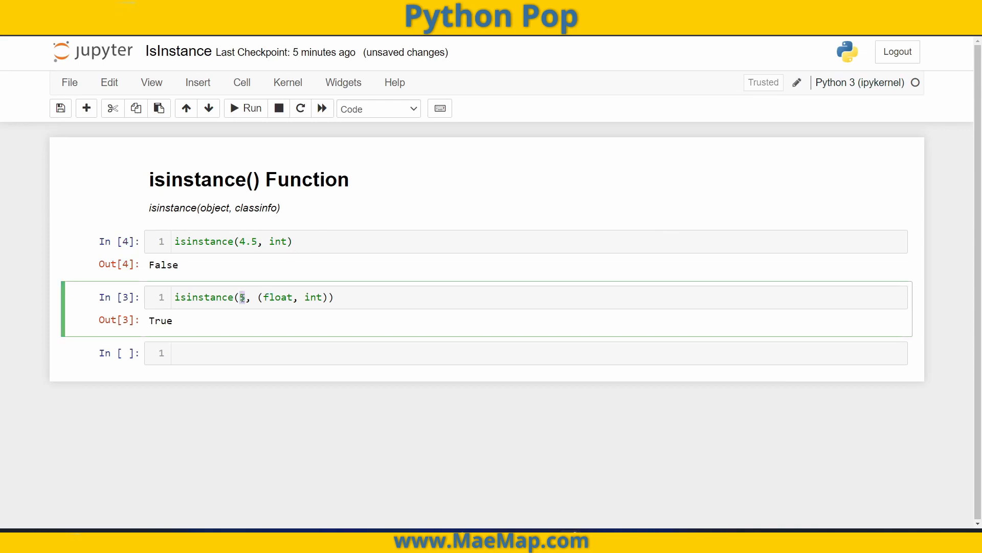
{"action": "type", "text": "4.5"}
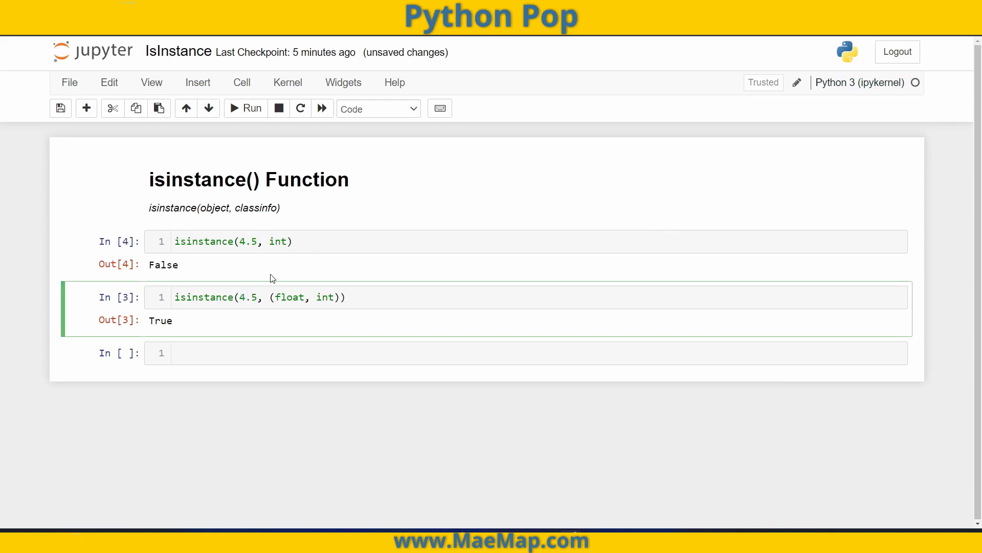
{"action": "left_click", "coordinate": [360, 297]}
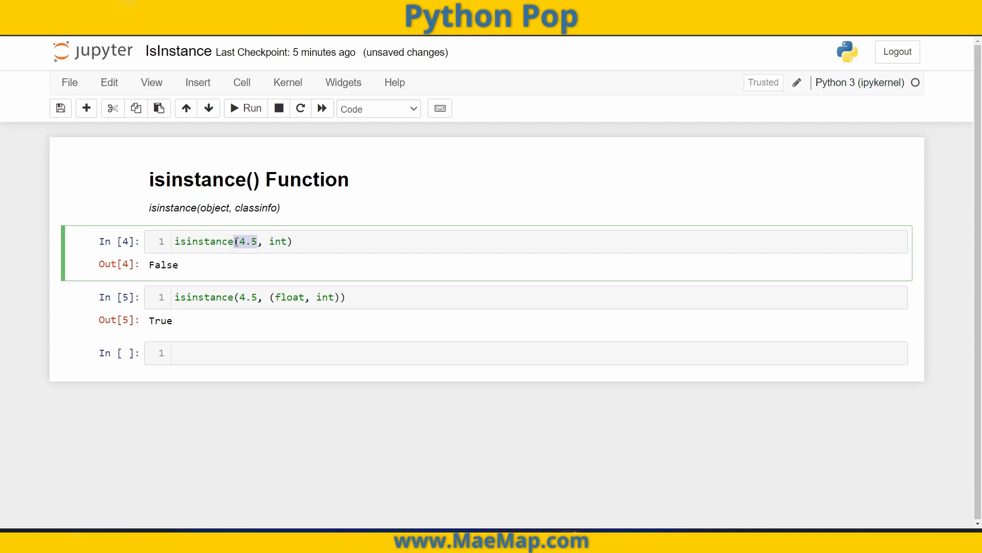
{"action": "mouse_move", "coordinate": [244, 220]}
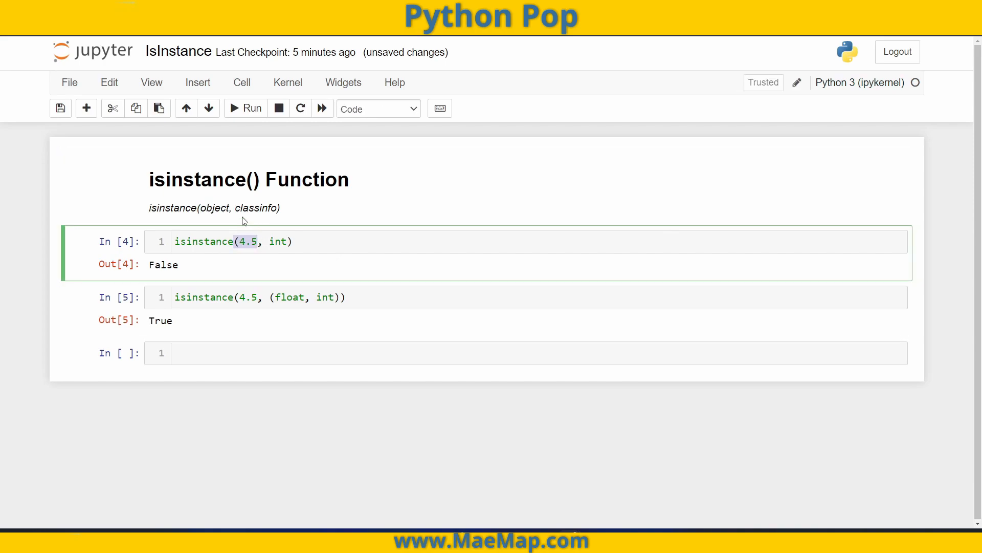